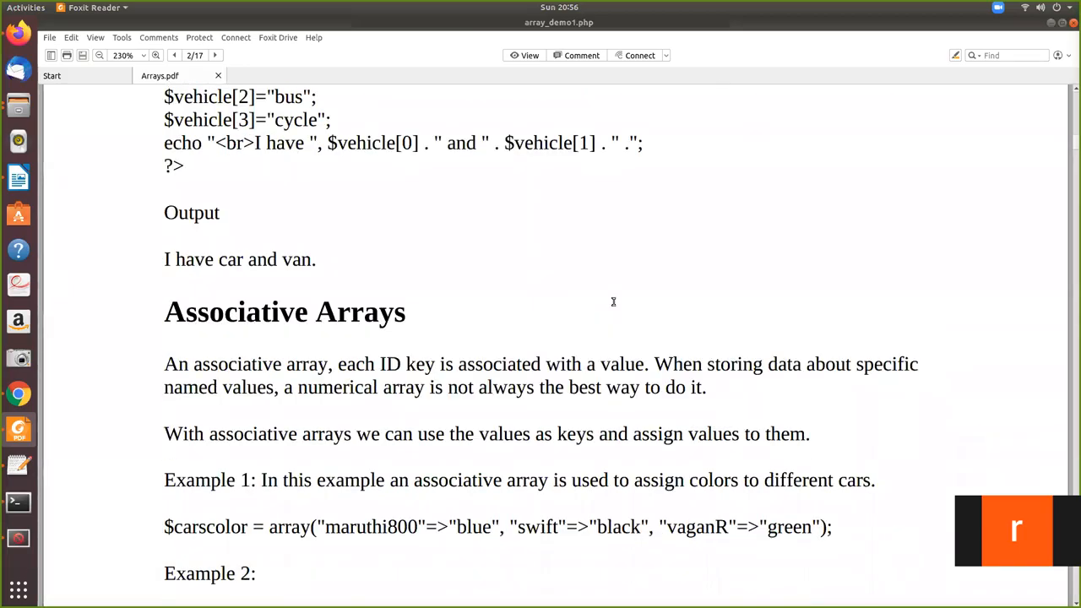
Scroll Arrays.pdf down to the Associative Arrays section with Examples 1 and 2
scroll(down, 3)
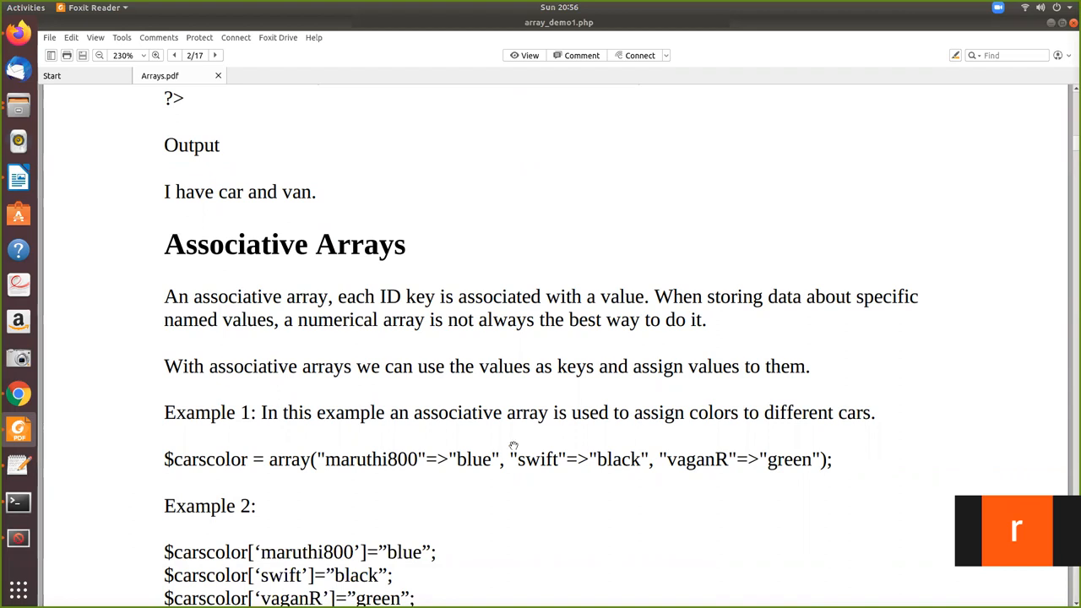
scroll(down, 3)
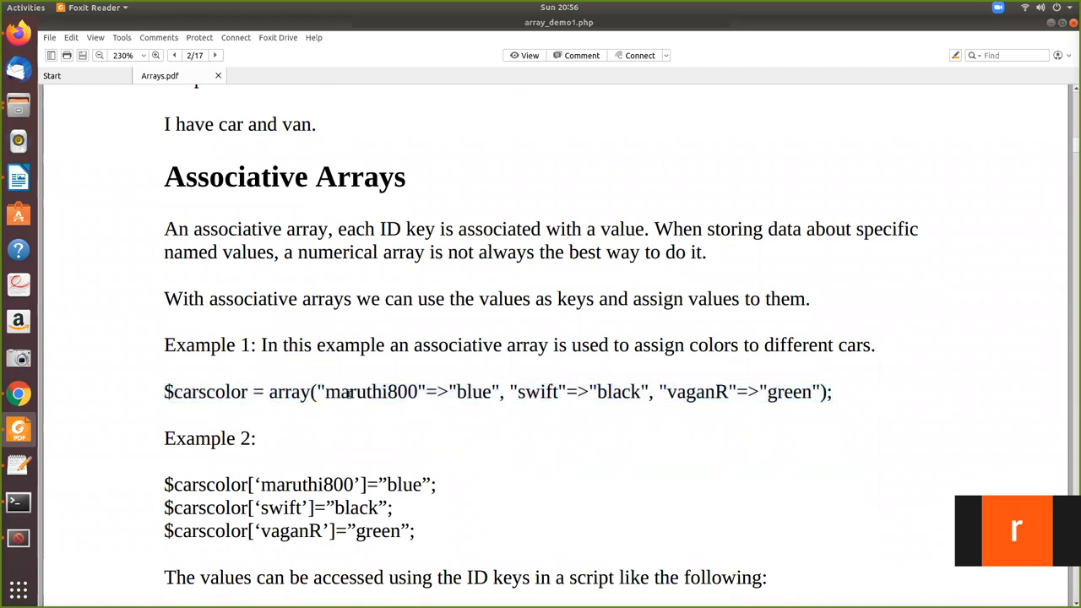
mouse_move(342, 151)
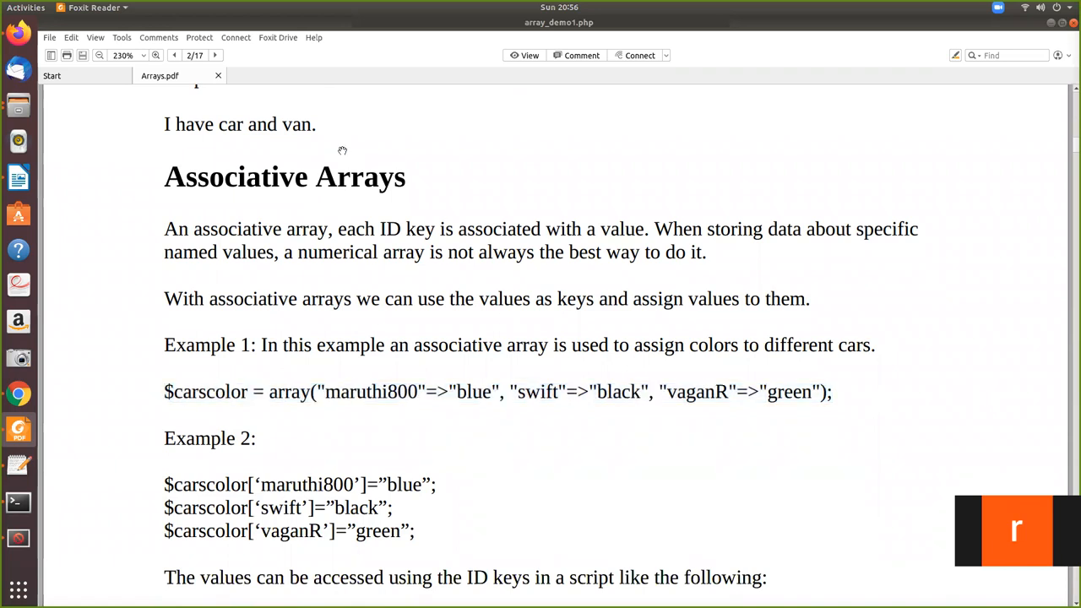
mouse_move(398, 378)
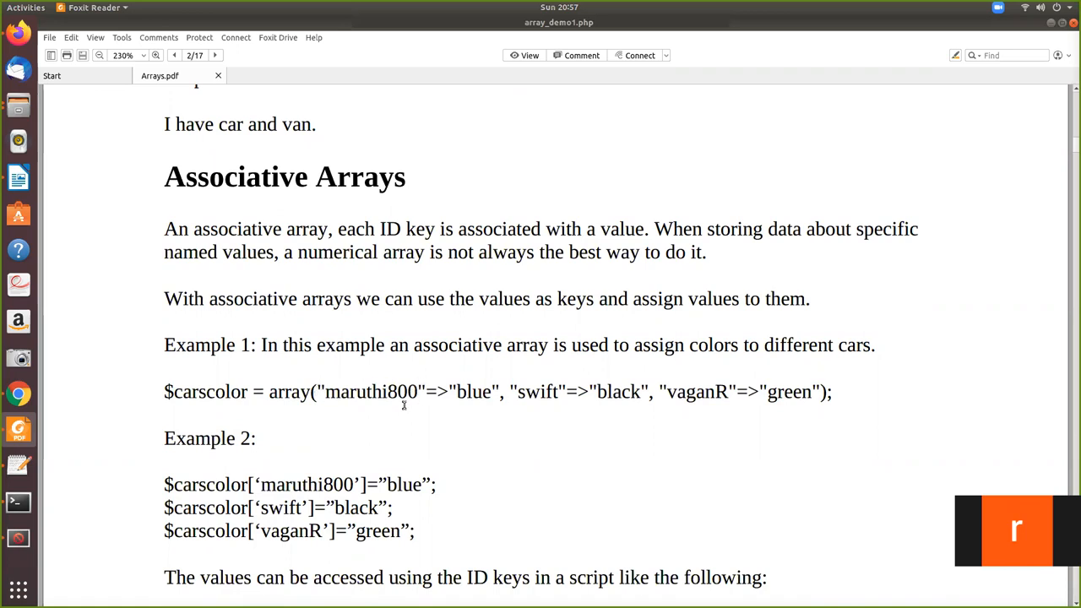
mouse_move(418, 399)
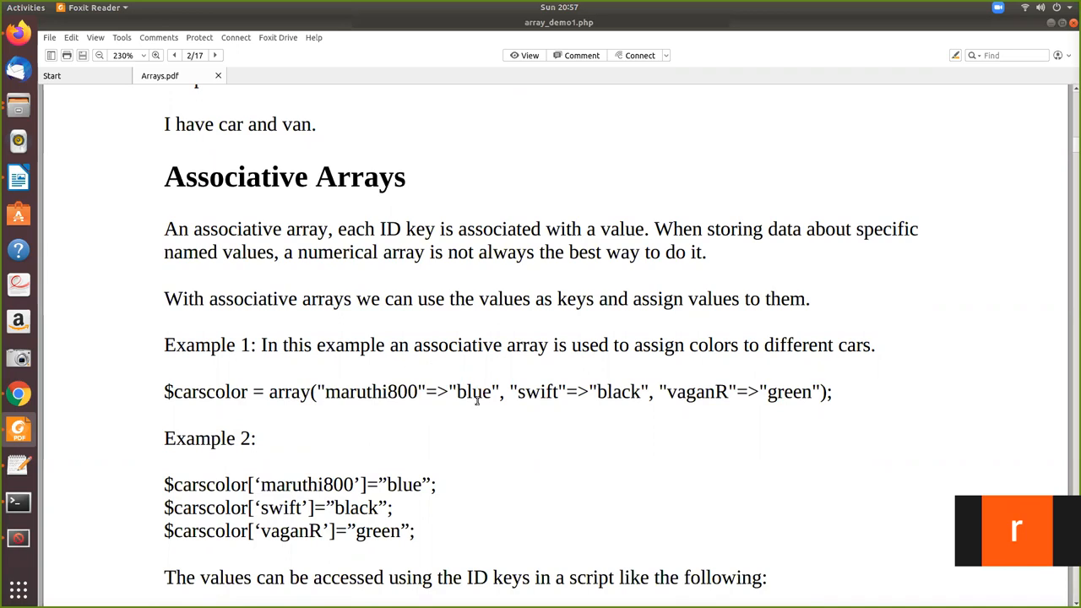
mouse_move(623, 399)
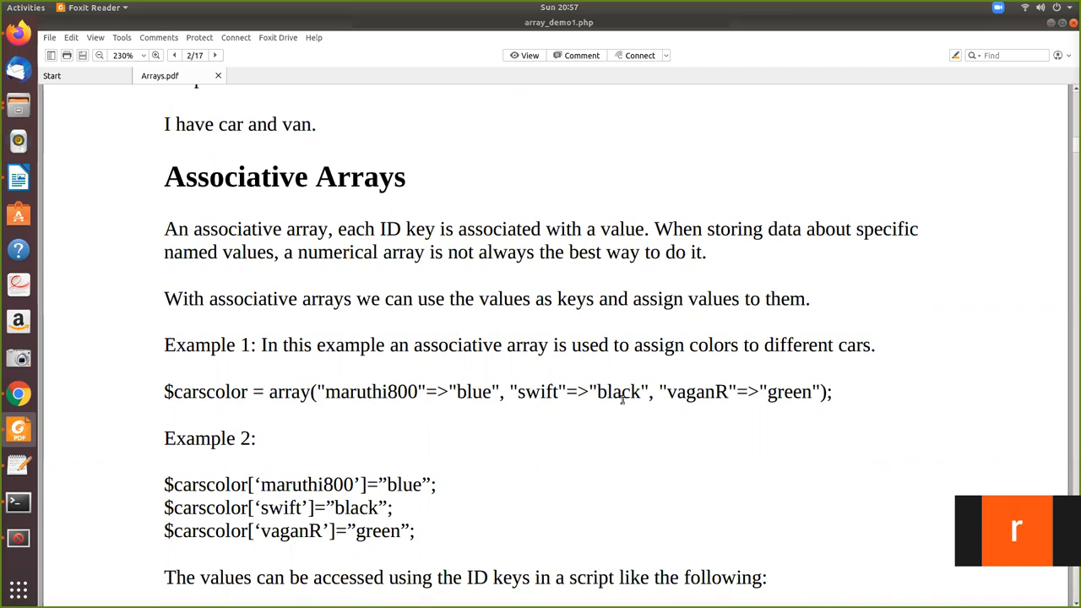
mouse_move(689, 413)
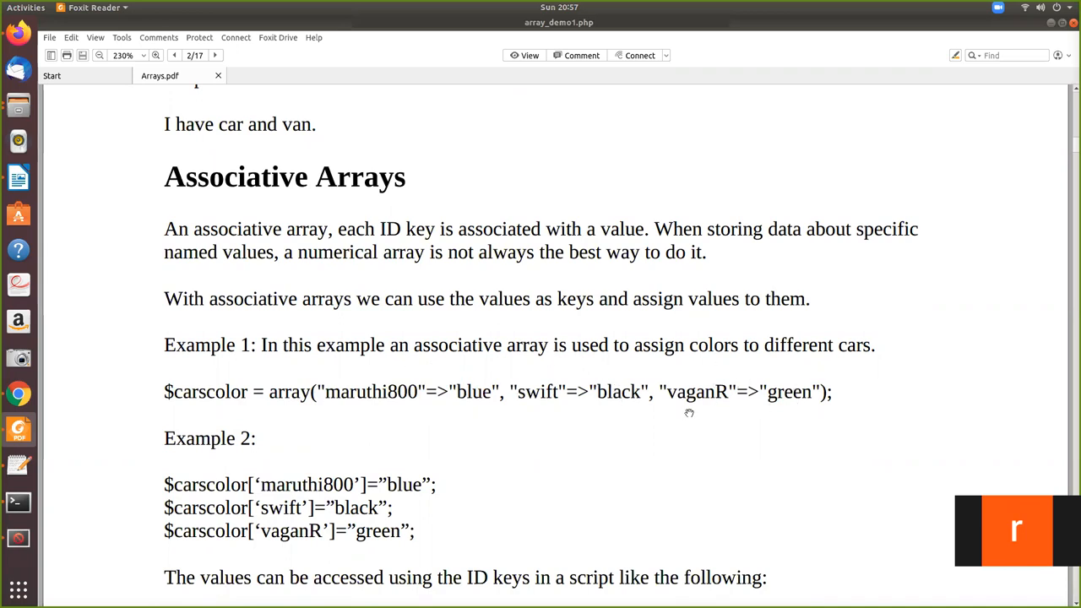
mouse_move(728, 409)
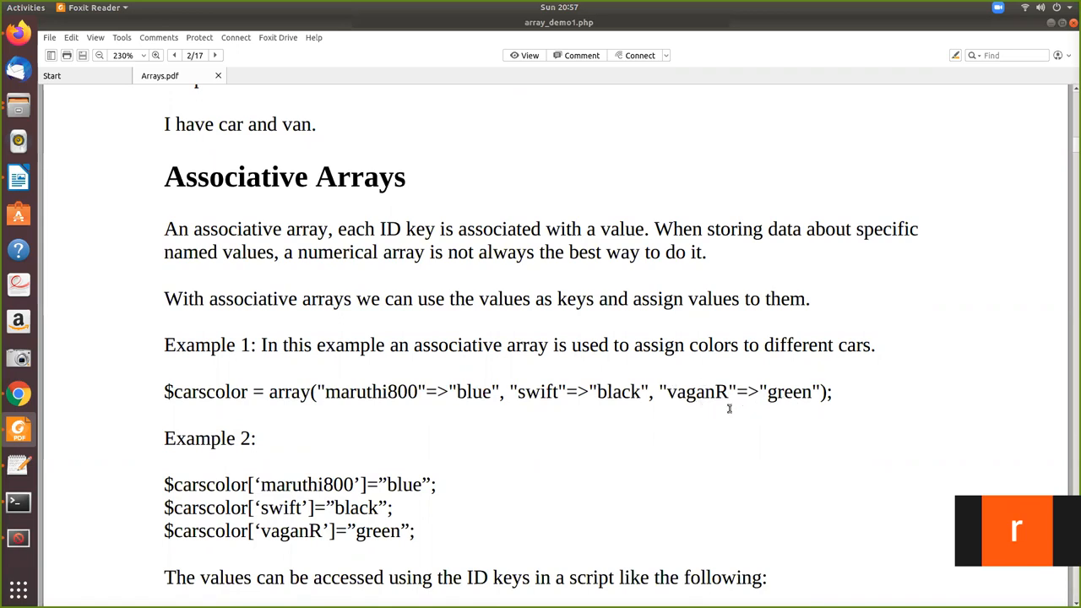
mouse_move(702, 400)
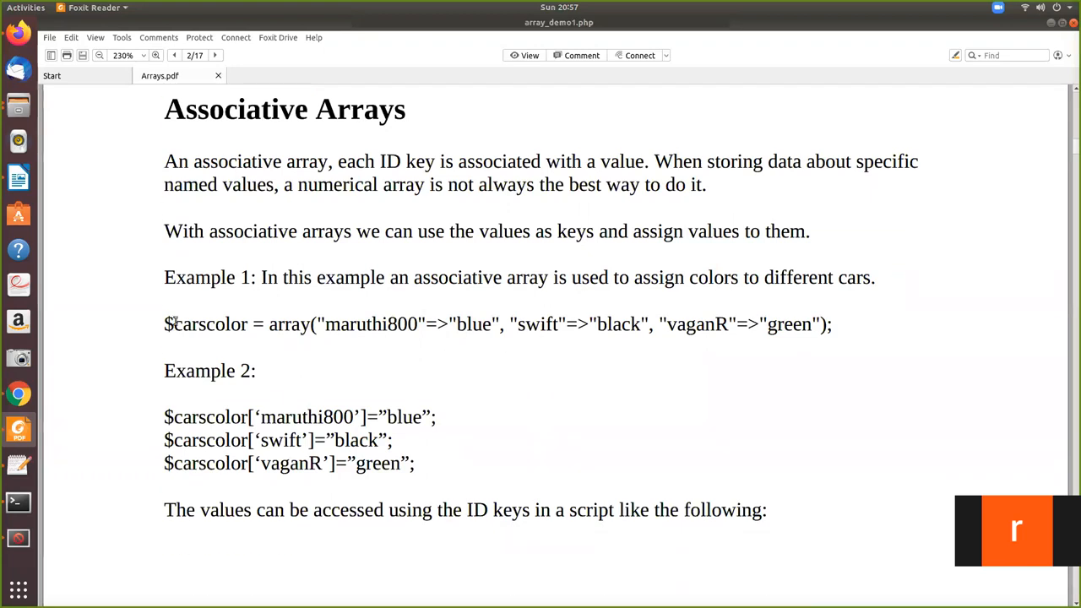
mouse_move(275, 324)
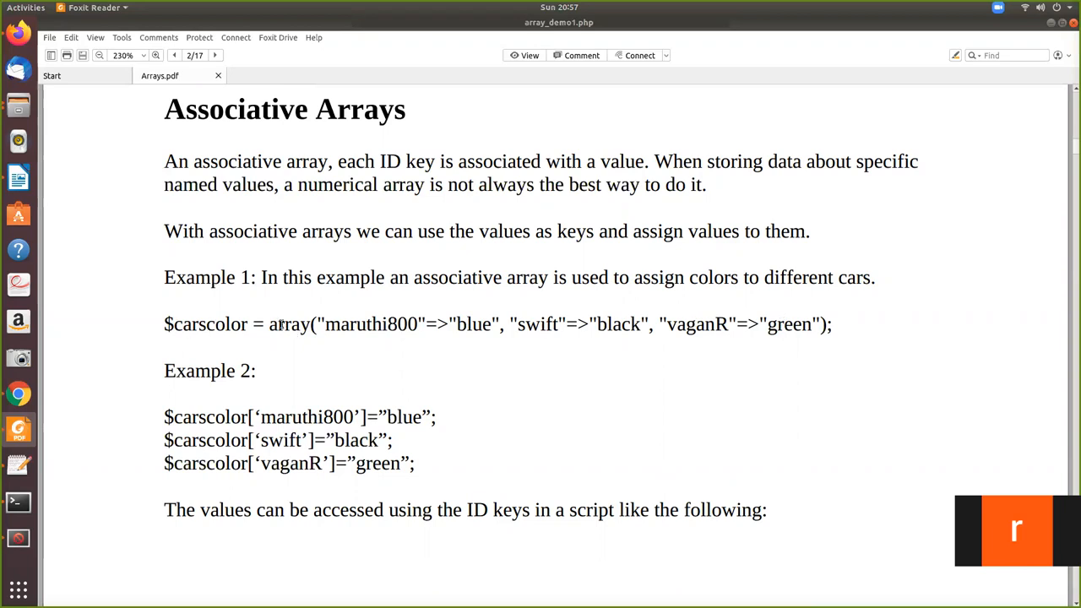
mouse_move(977, 343)
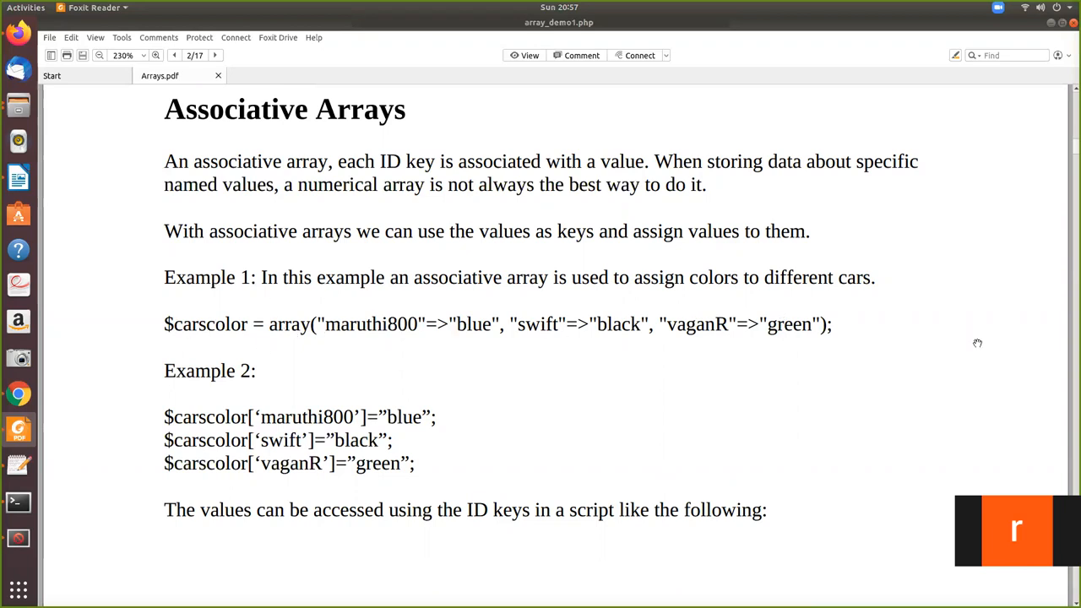
mouse_move(283, 432)
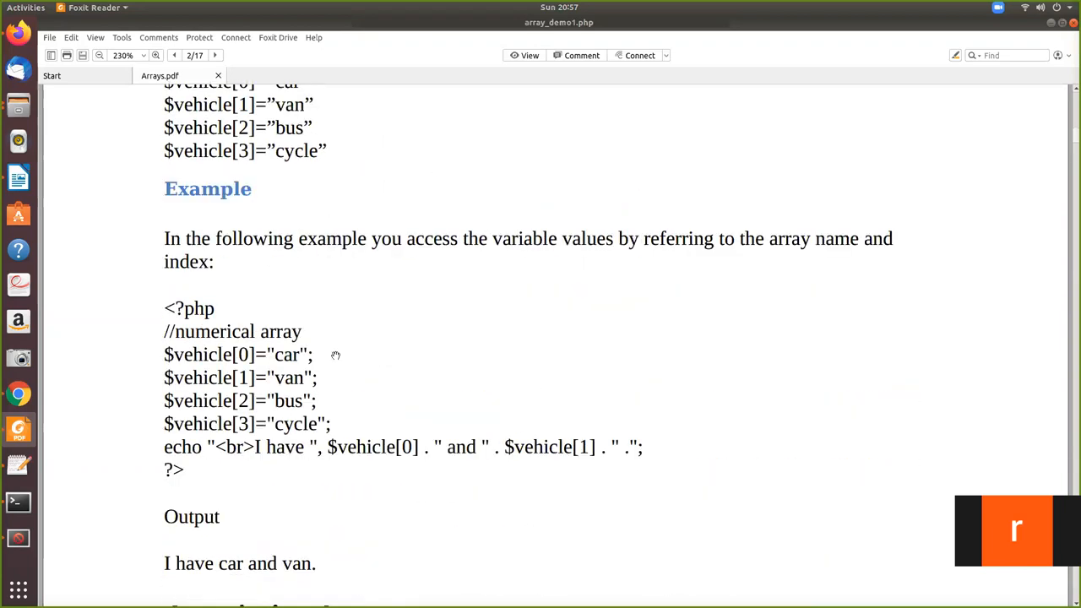
scroll(up, 3)
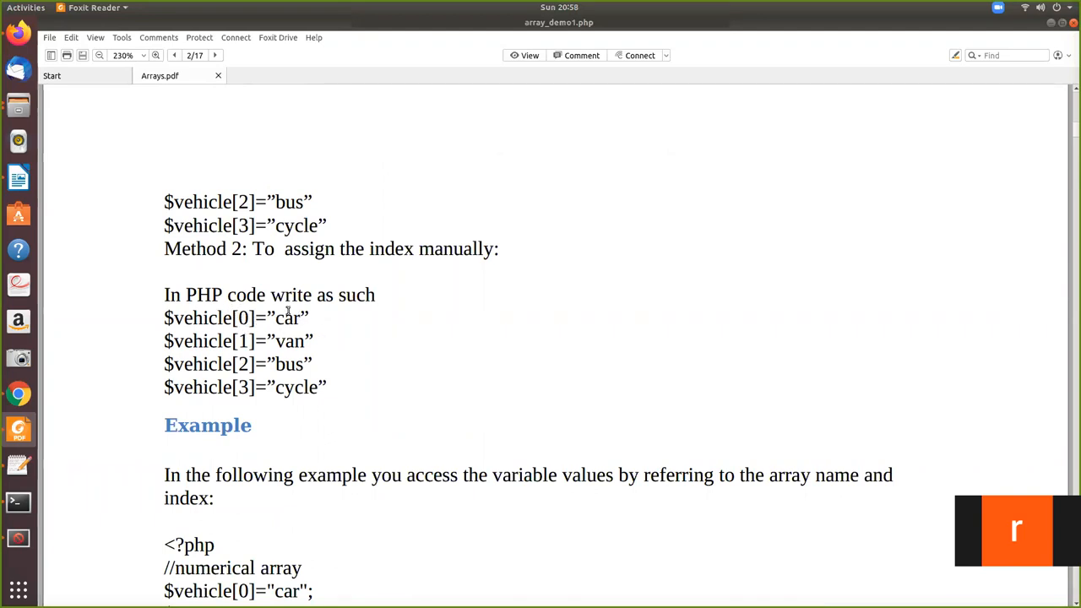
scroll(down, 3)
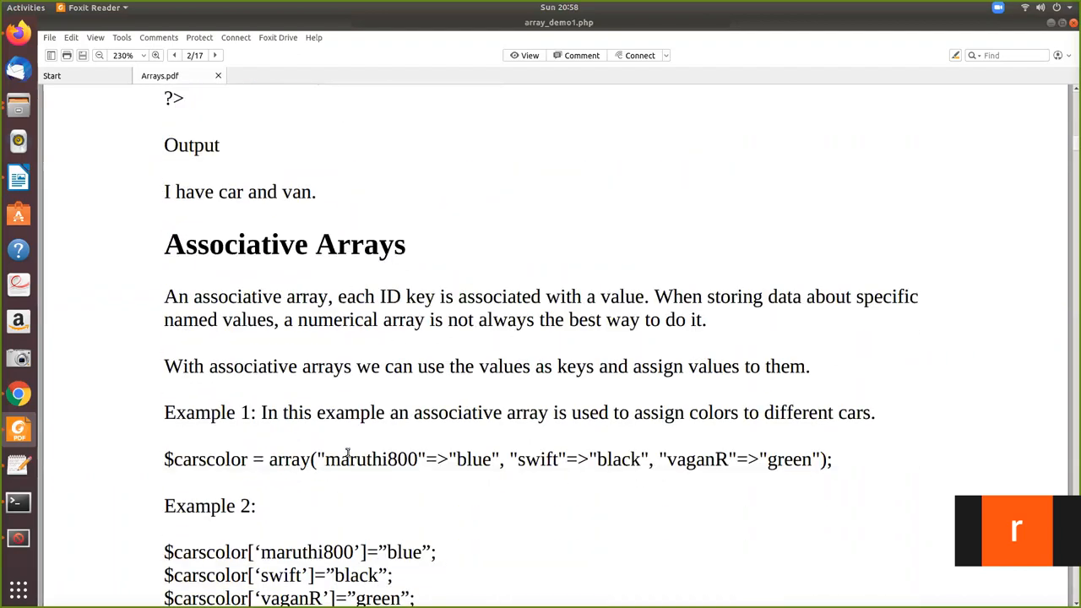
scroll(down, 3)
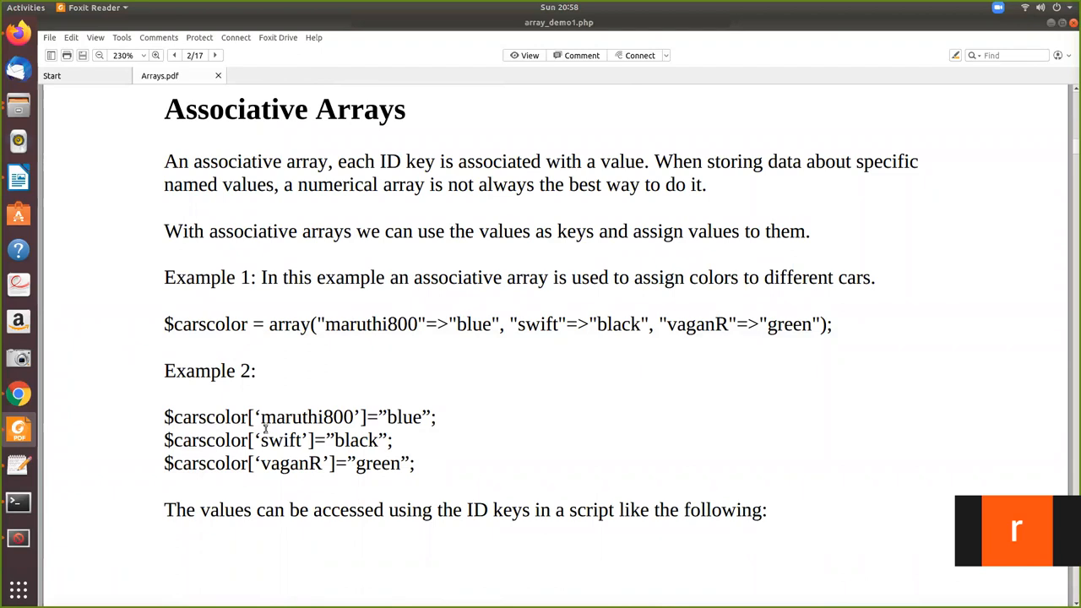
mouse_move(406, 425)
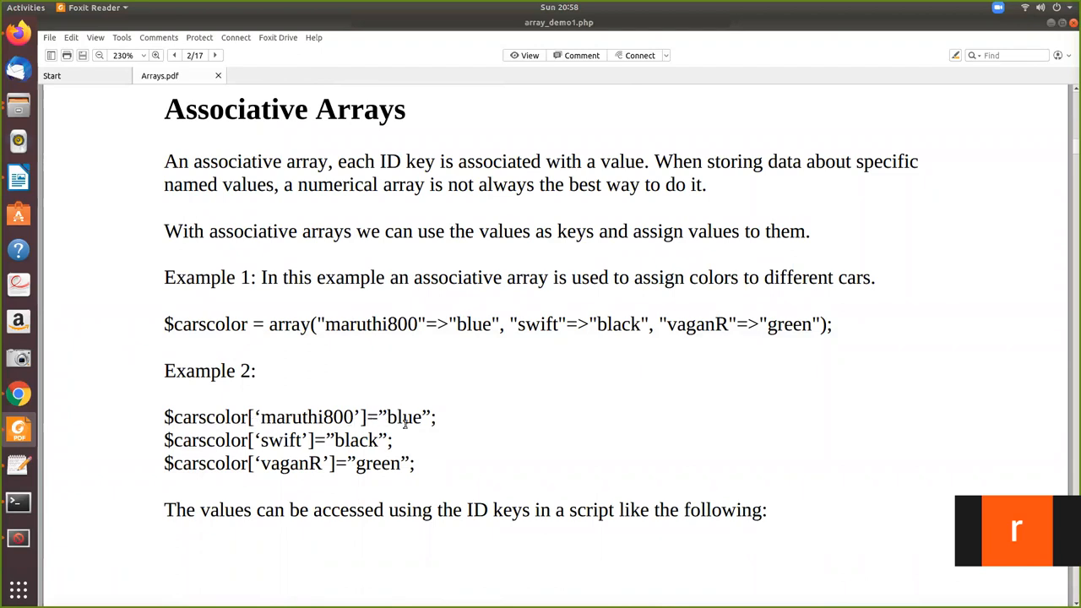
mouse_move(351, 469)
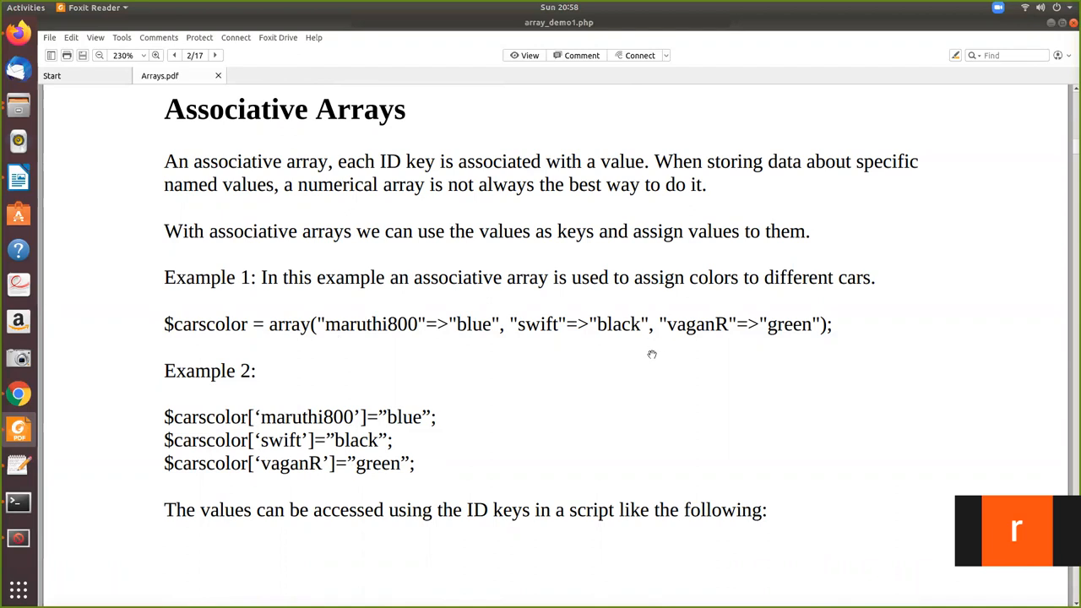
scroll(down, 3)
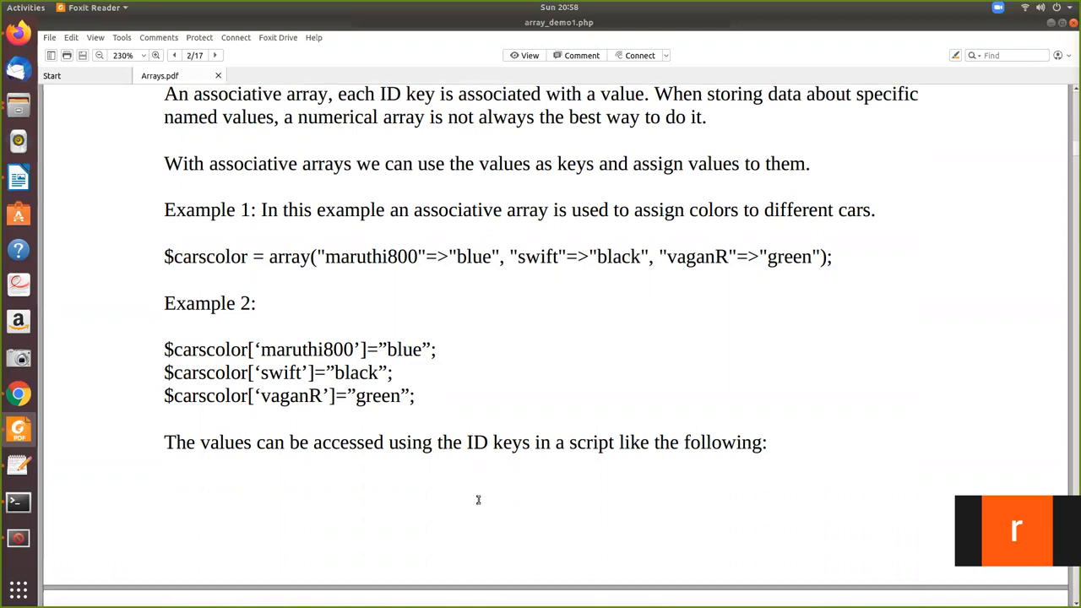
Scroll to page 3 showing the $carscolor['swift'] echo and its 'Swift color is black' output
scroll(down, 3)
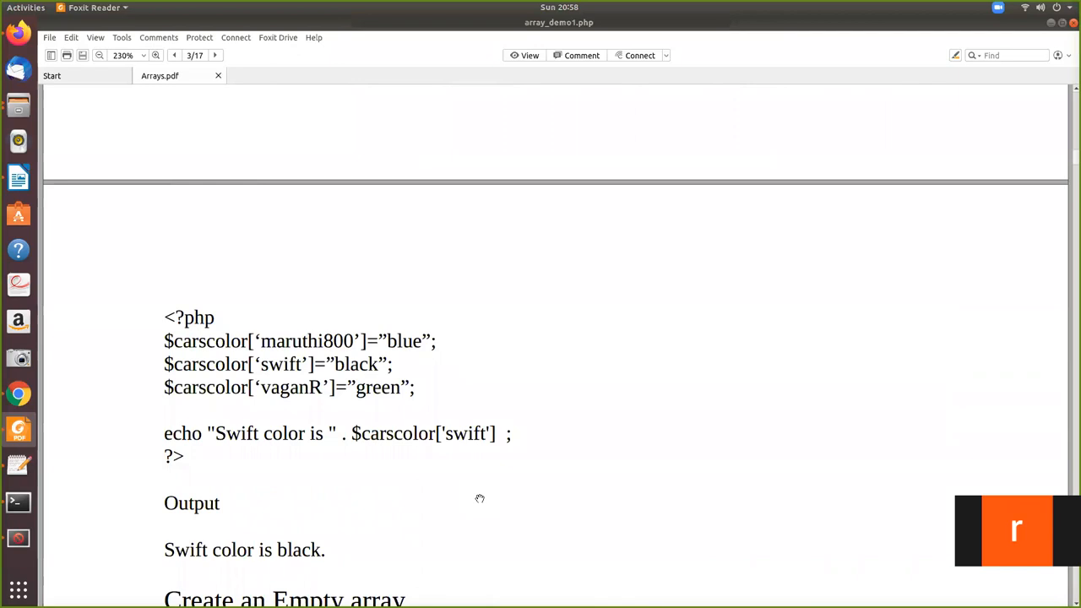
mouse_move(253, 381)
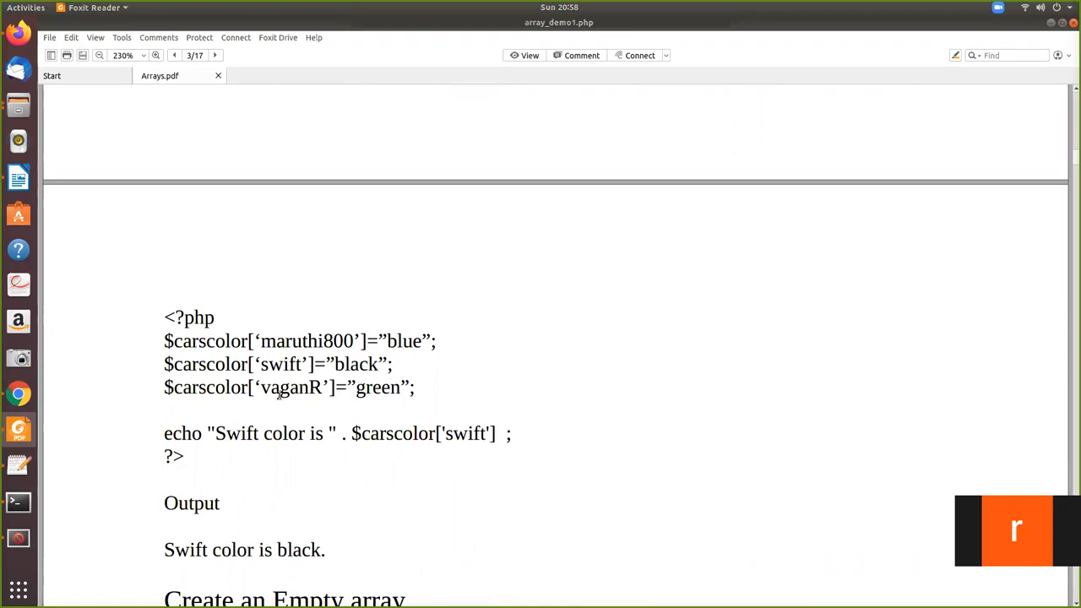
mouse_move(551, 450)
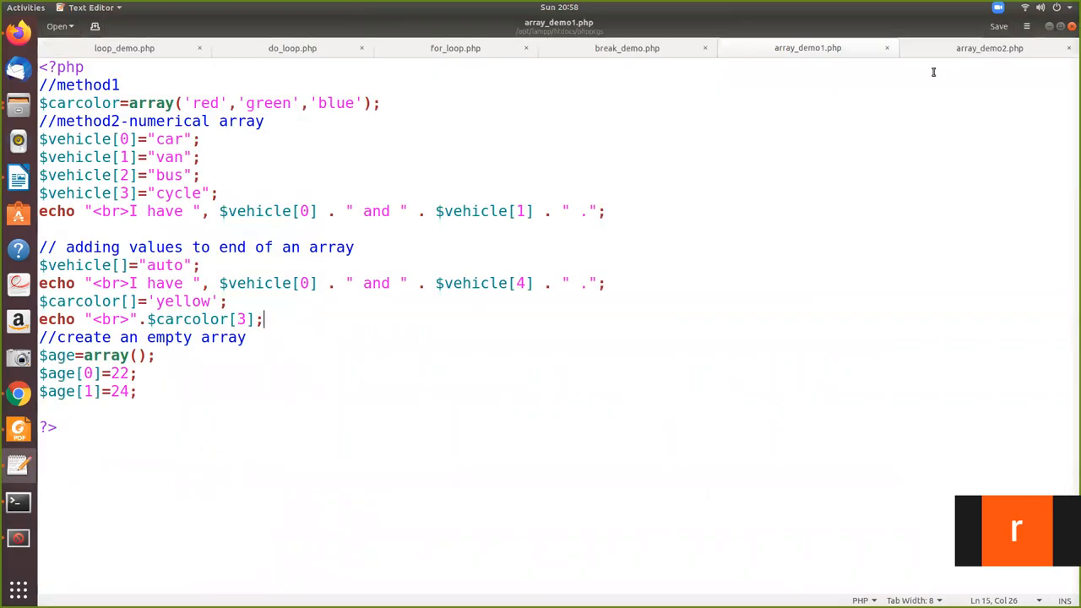
Open array_demo2.php and retype the print_r function name for $carscolor
click(987, 49)
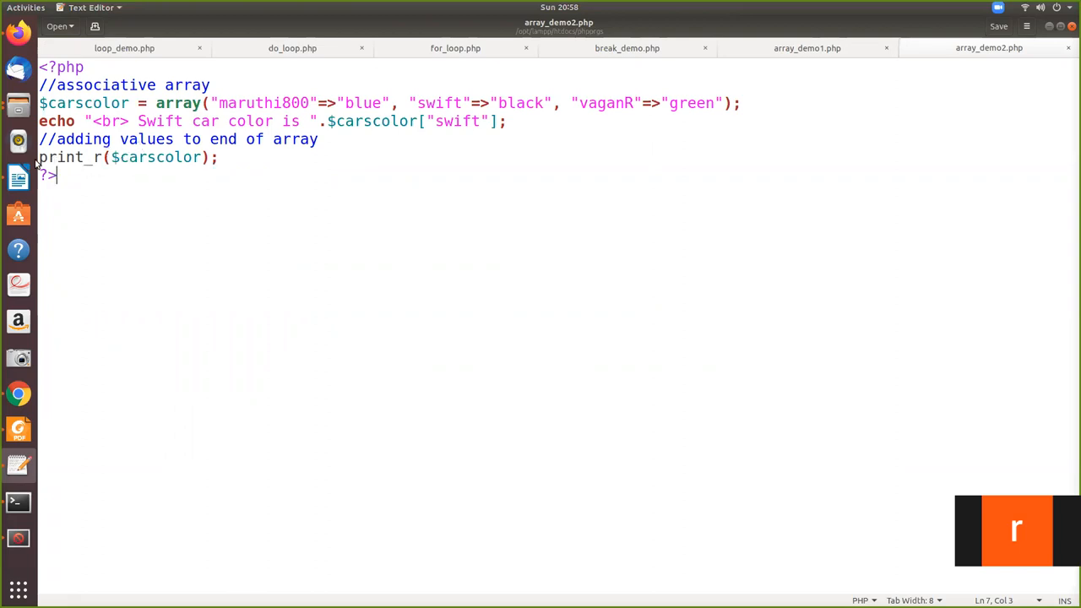
double_click(61, 157)
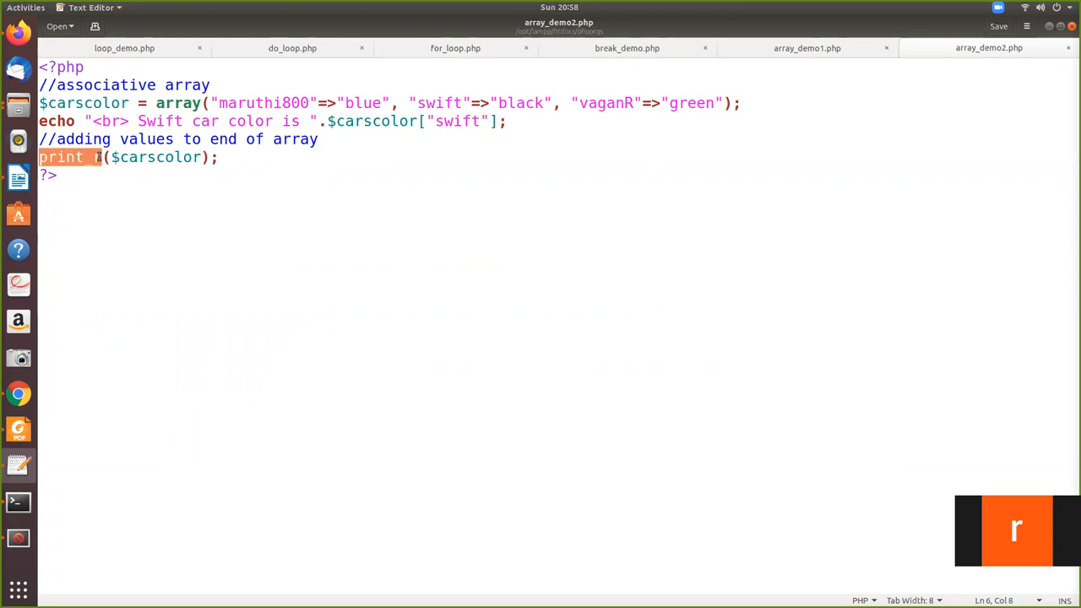
text(_)
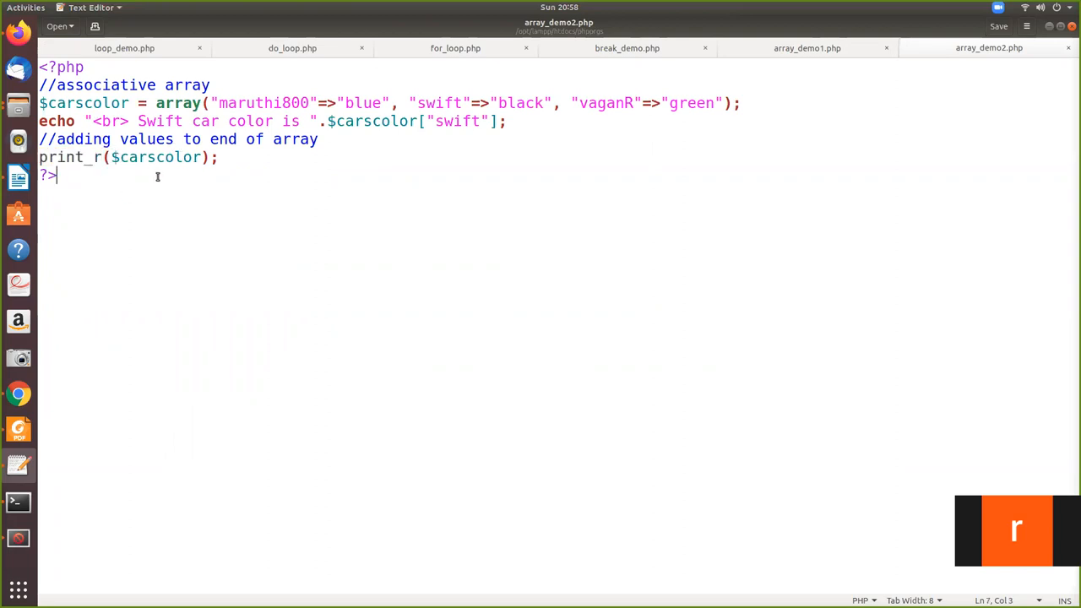
mouse_move(168, 216)
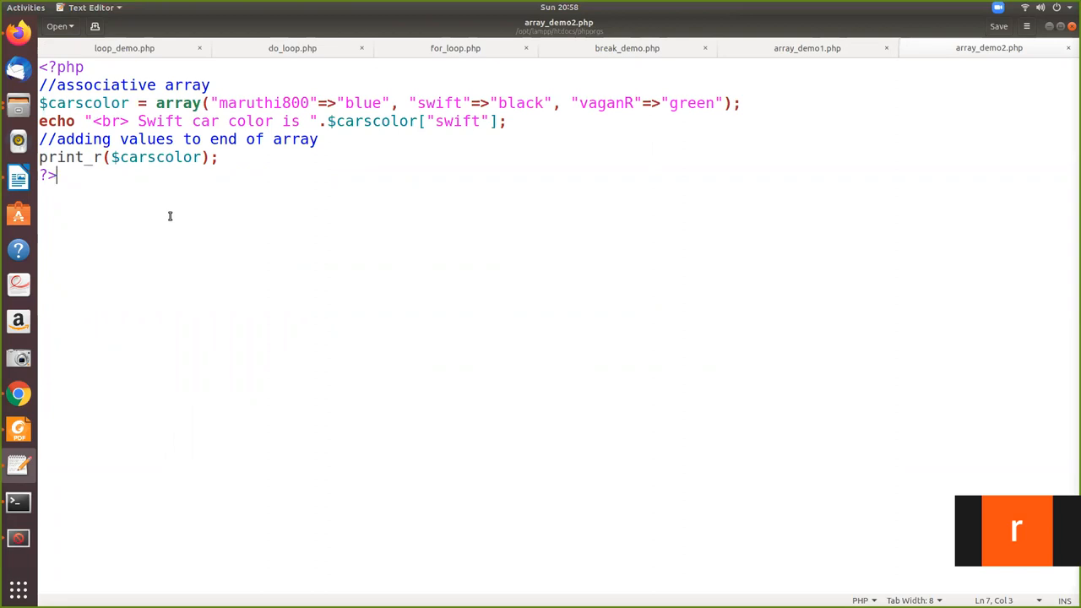
mouse_move(195, 222)
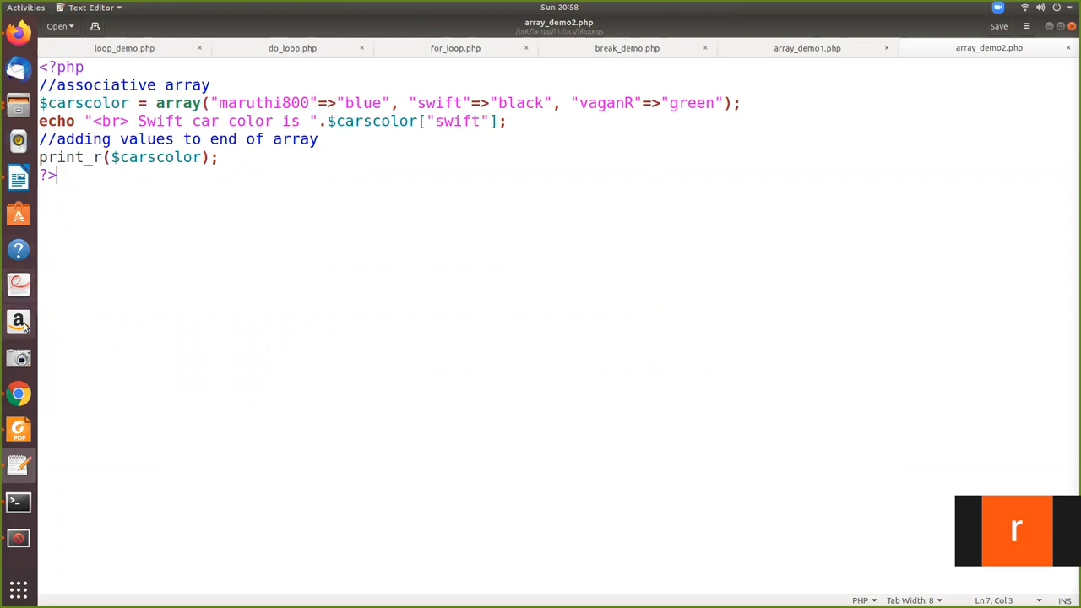
mouse_move(127, 213)
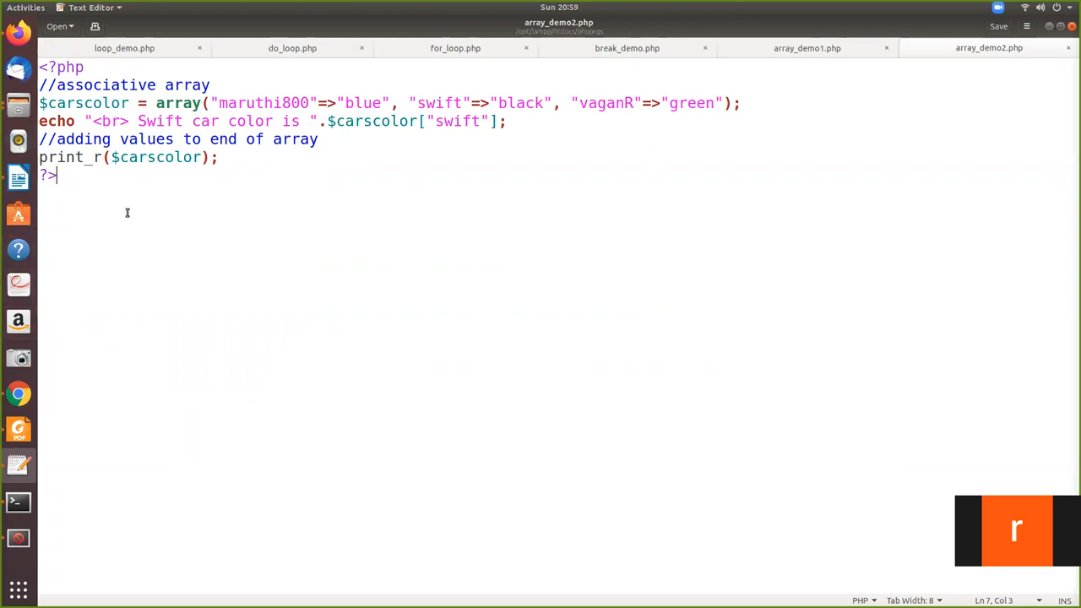
mouse_move(318, 161)
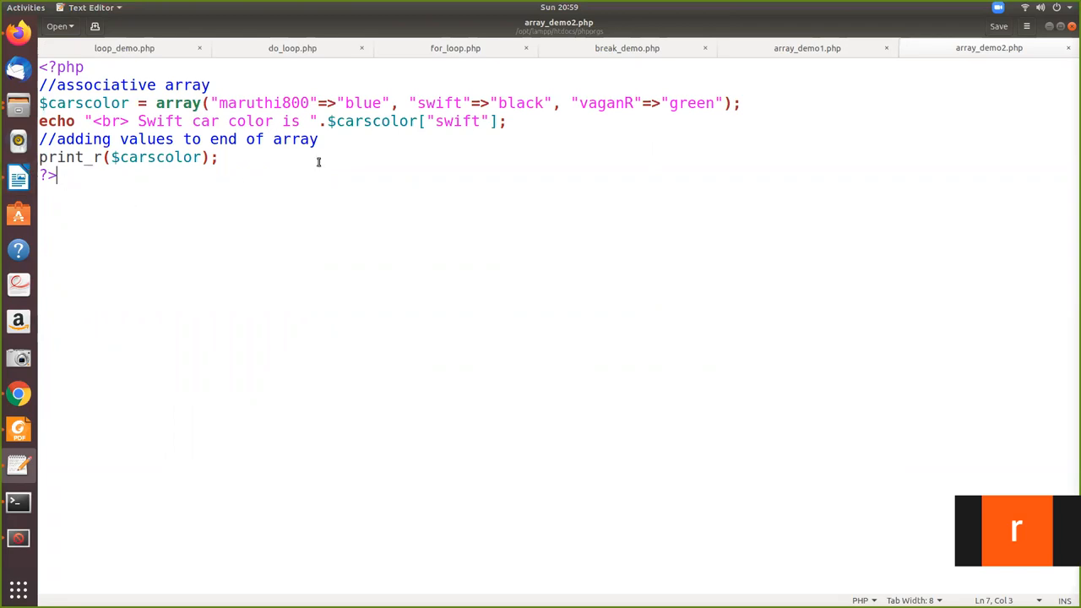
mouse_move(570, 114)
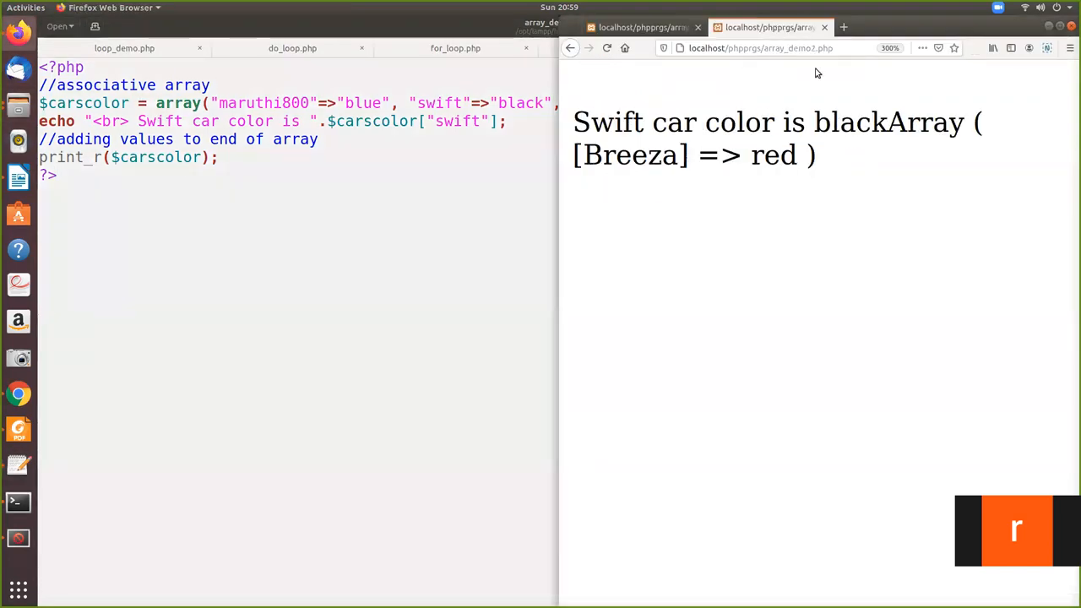
click(760, 47)
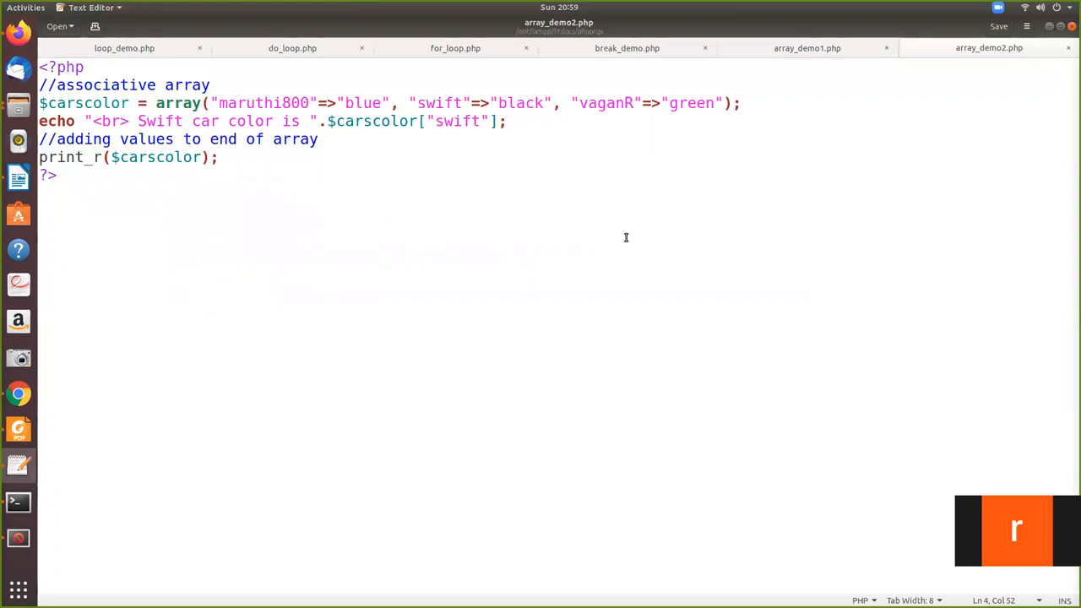
Append ."<br>" to the swift echo line and save array_demo2.php
text(."<)
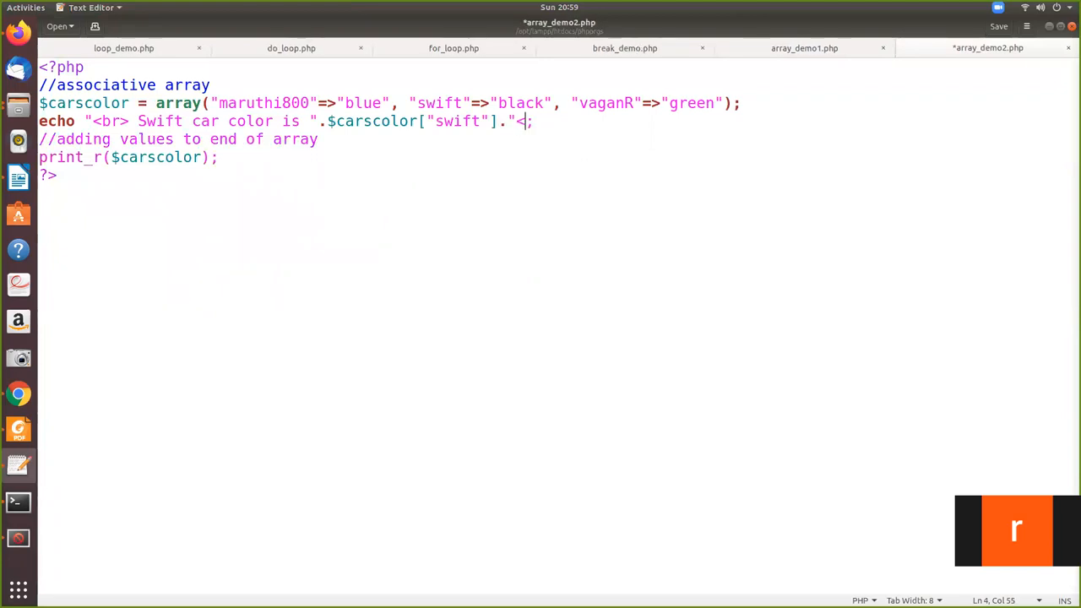
text(br>")
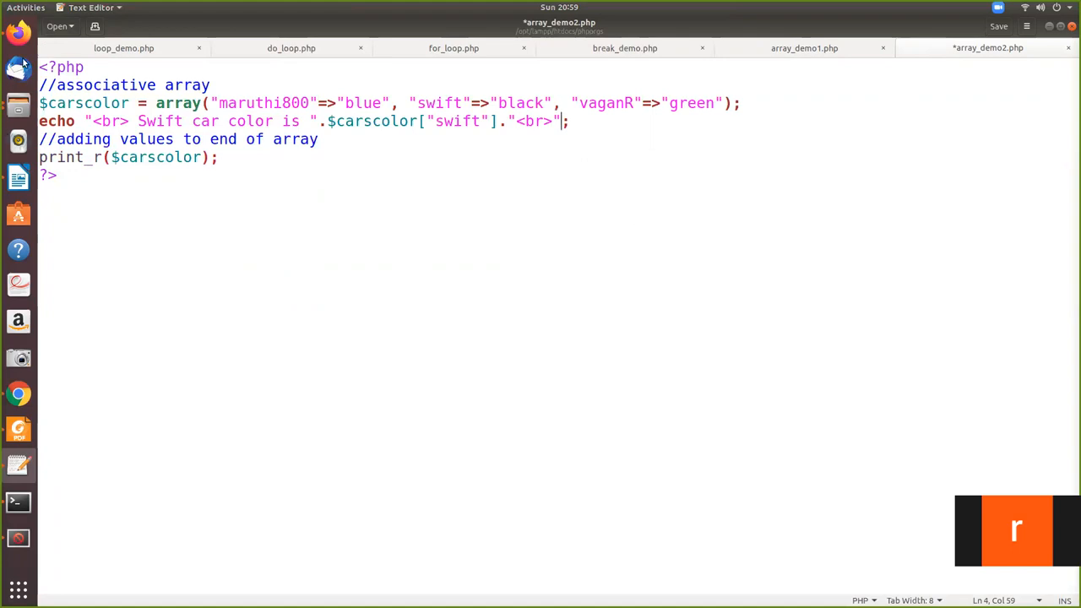
key(ctrl+s)
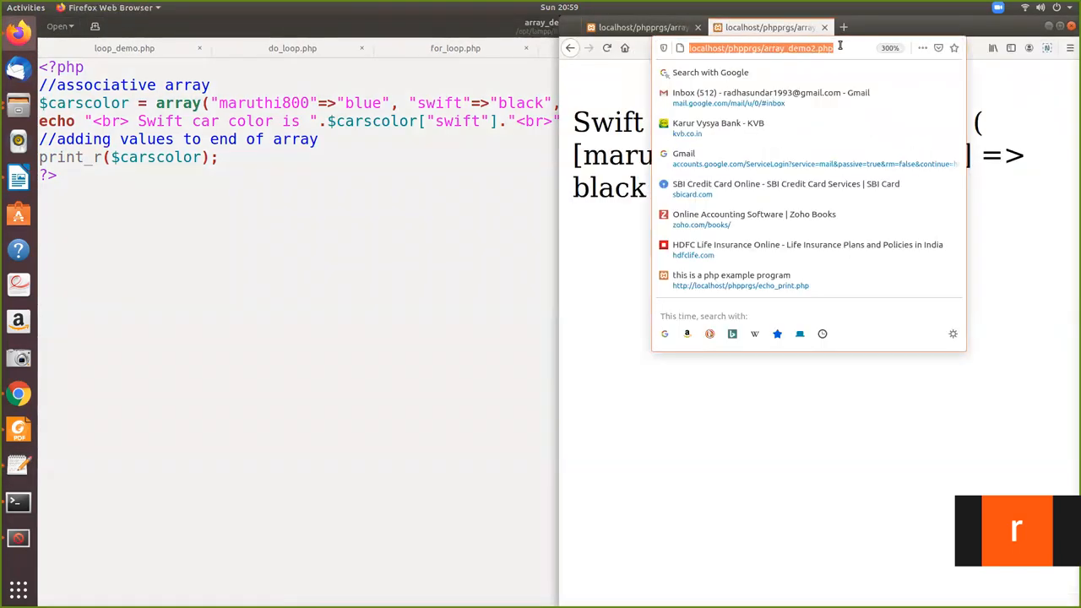
Reload array_demo2.php in Firefox, then bring up array_demo1.php's code
key(Return)
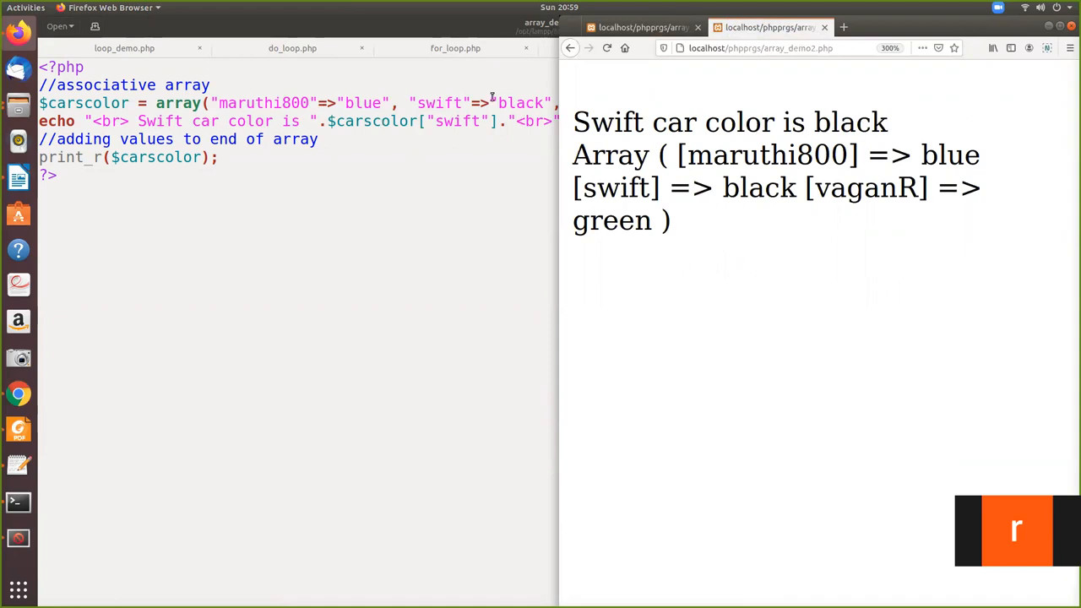
mouse_move(982, 19)
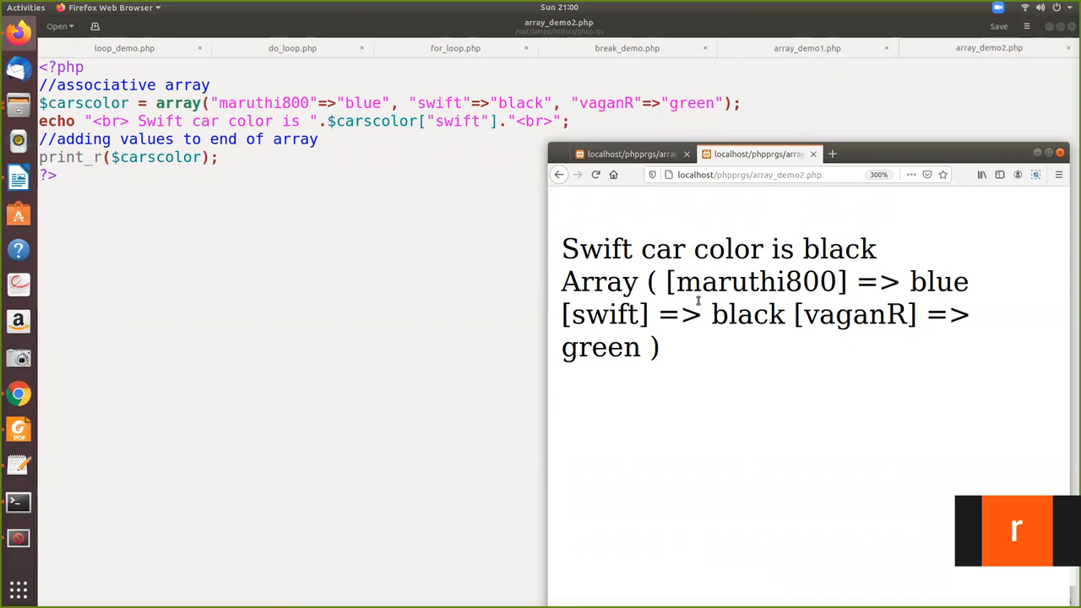
mouse_move(651, 440)
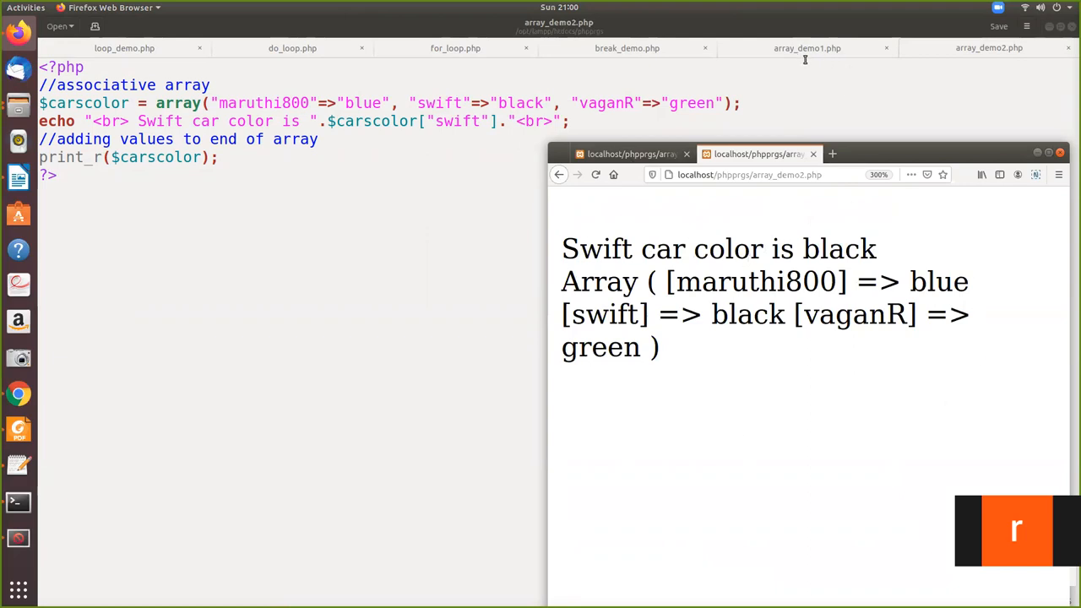
click(806, 48)
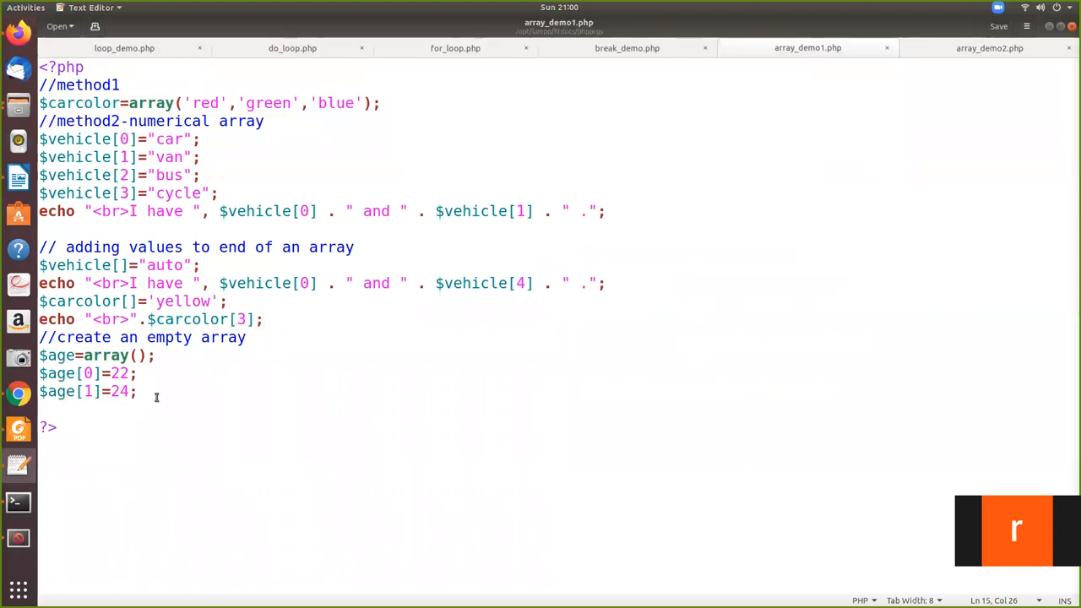
Add print_r($vehicle); on a new line after $age[1]=24; and save
key(Return)
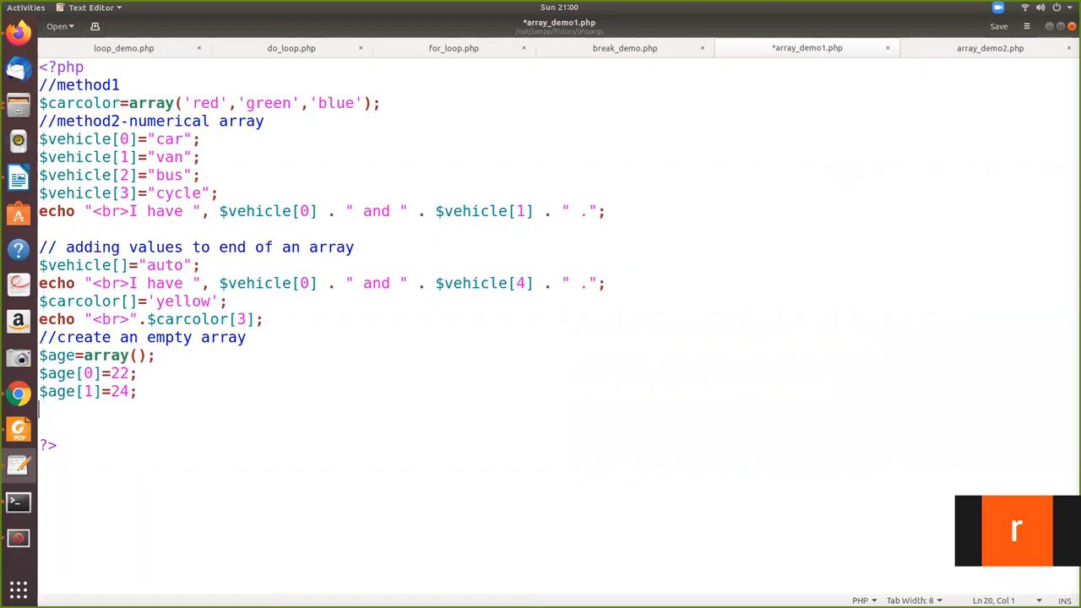
text(pr)
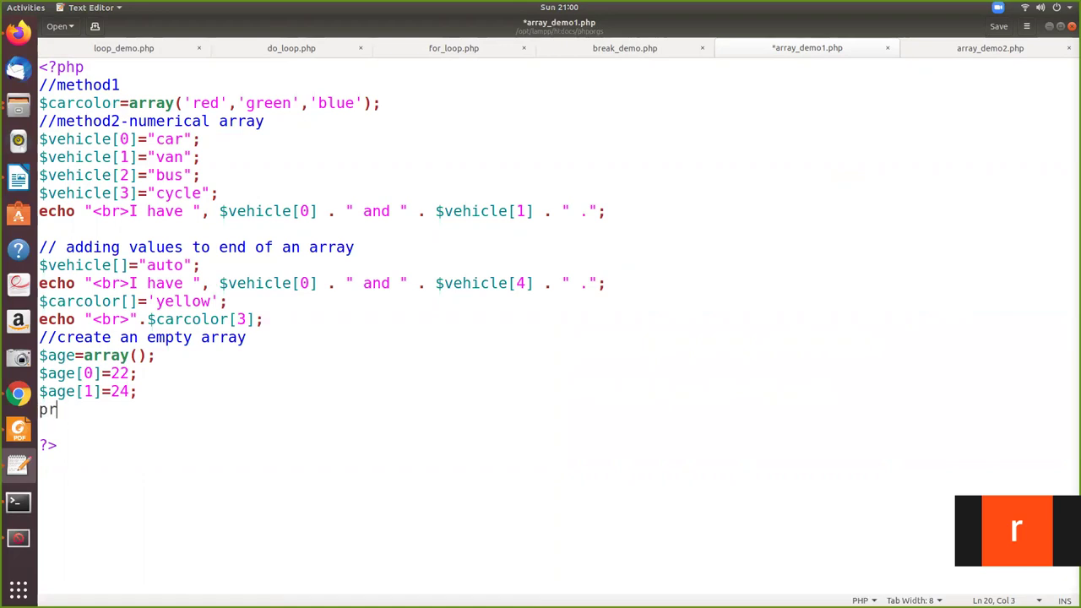
text(int_)
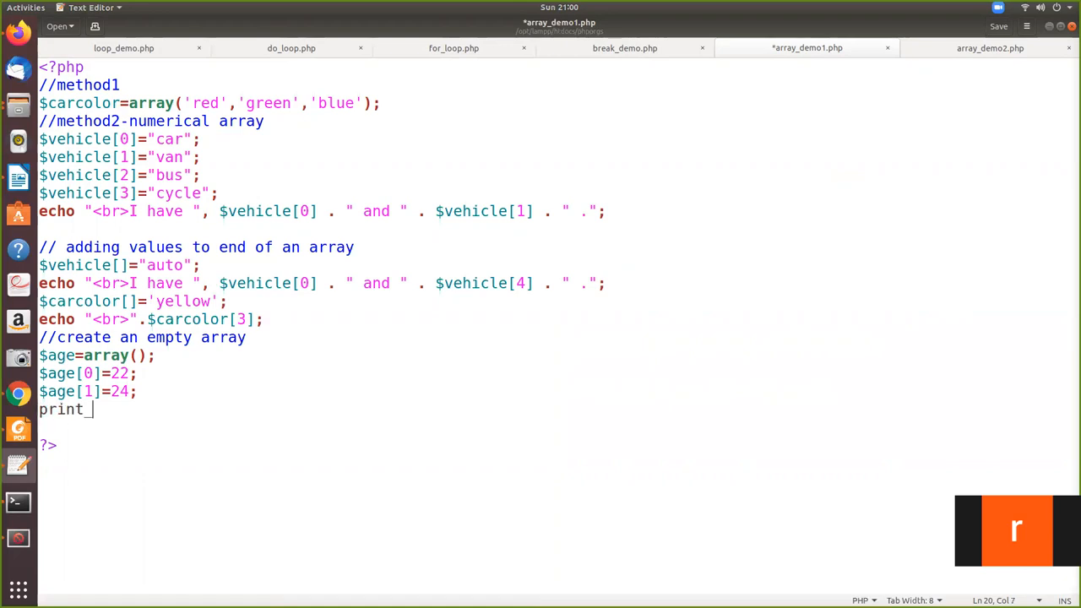
text(_r()
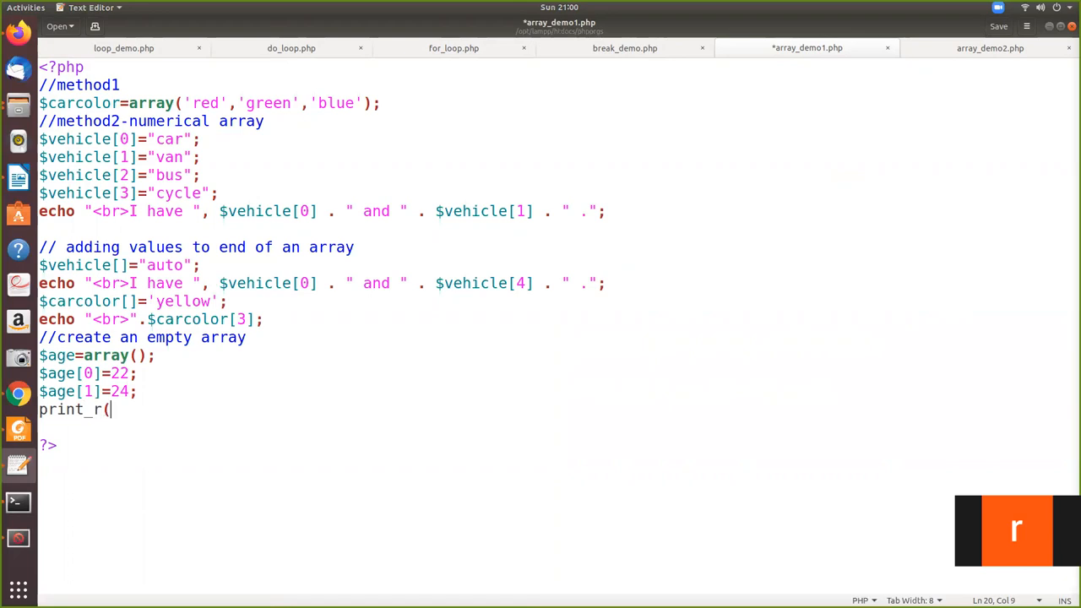
text($veh)
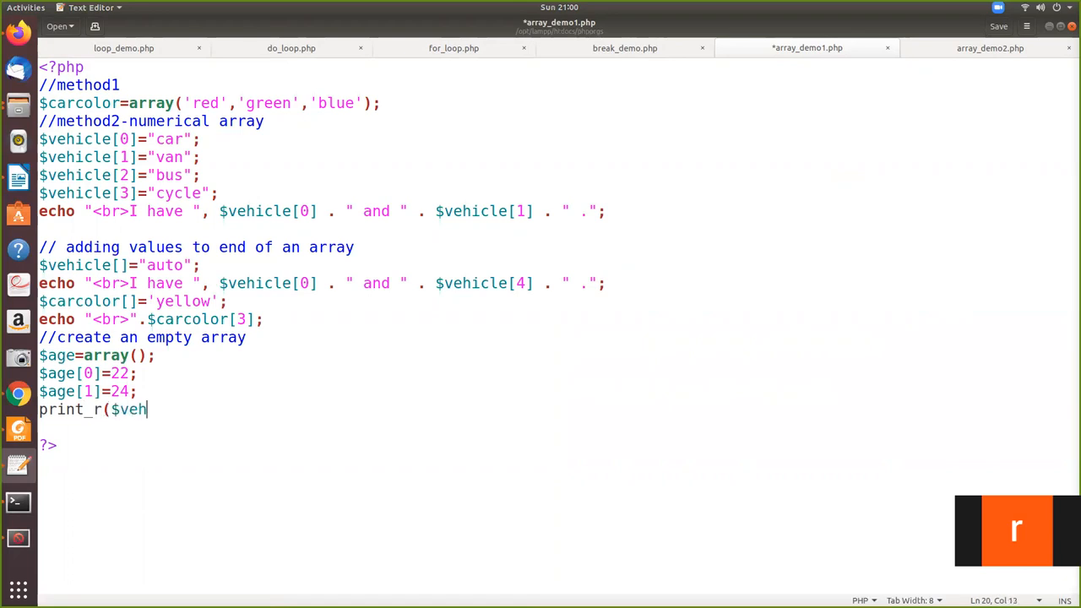
text(icle)
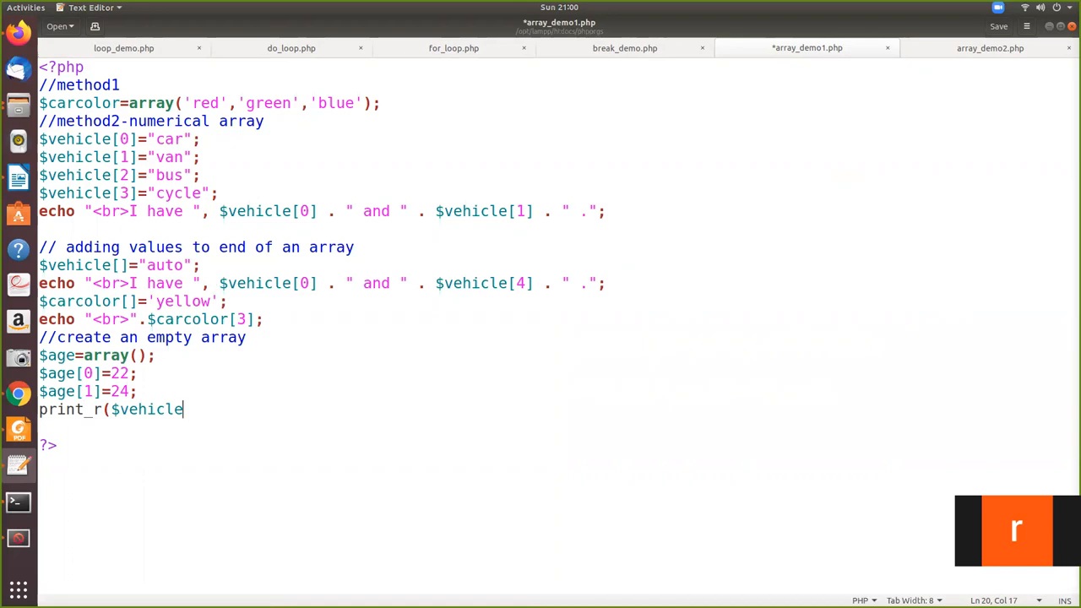
text();)
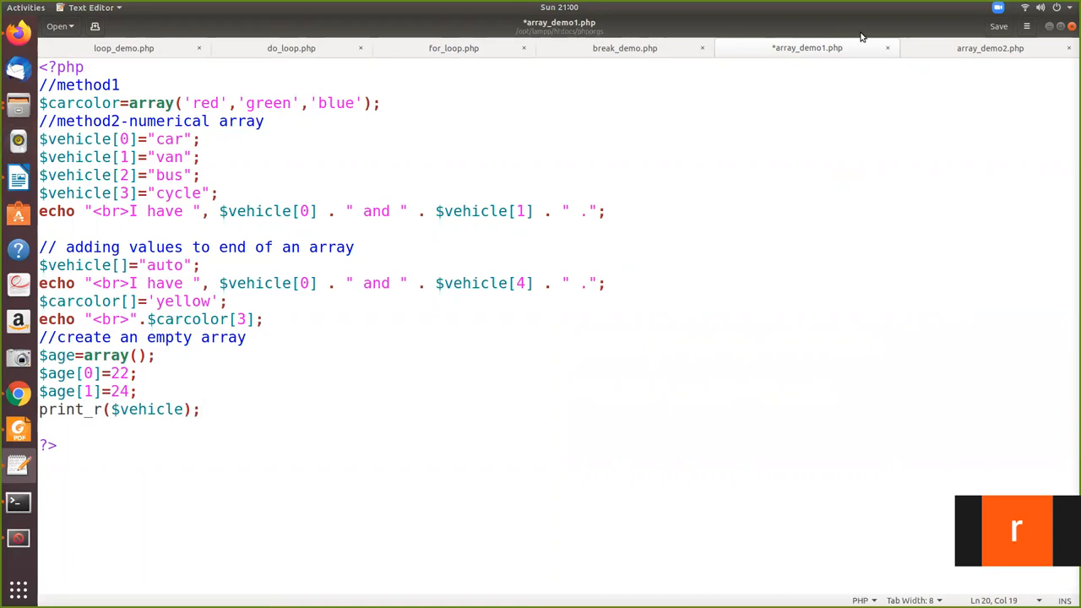
key(ctrl+s)
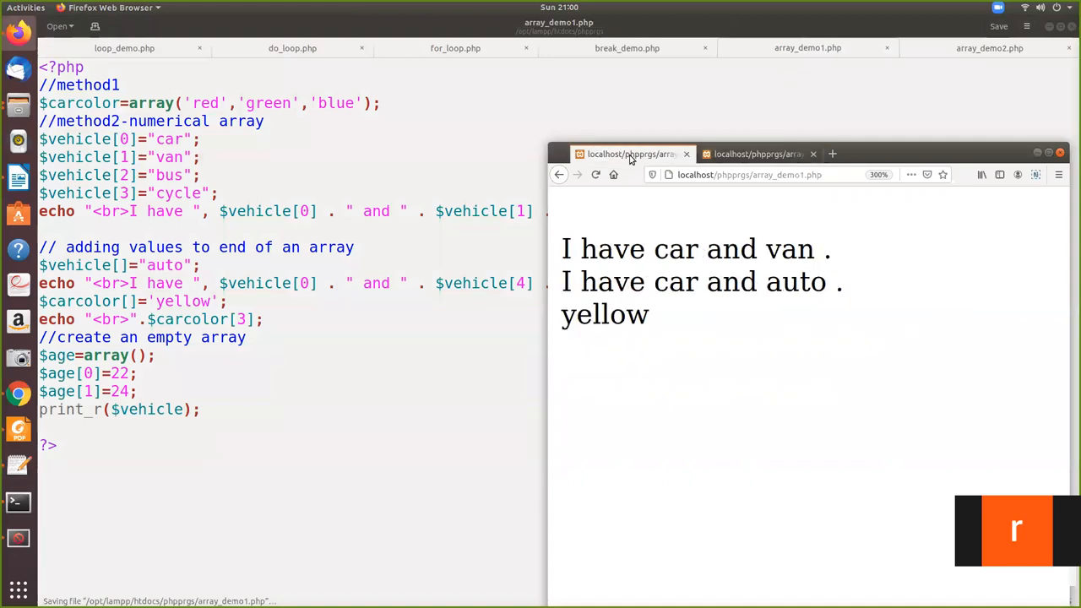
mouse_move(742, 180)
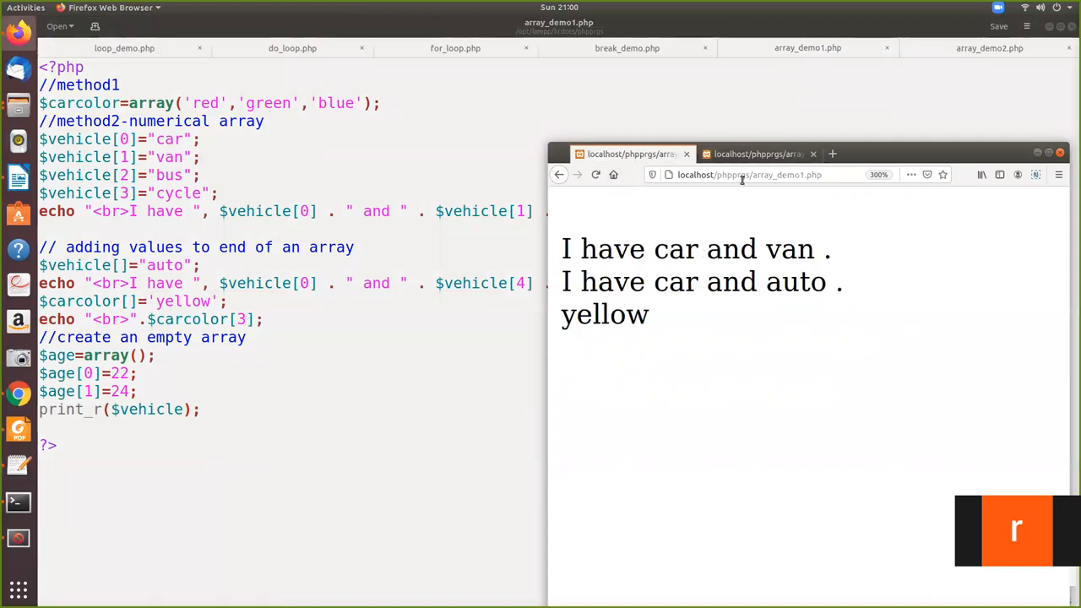
Reload array_demo1.php to list car, van, bus, cycle and auto under keys 0-4
click(595, 175)
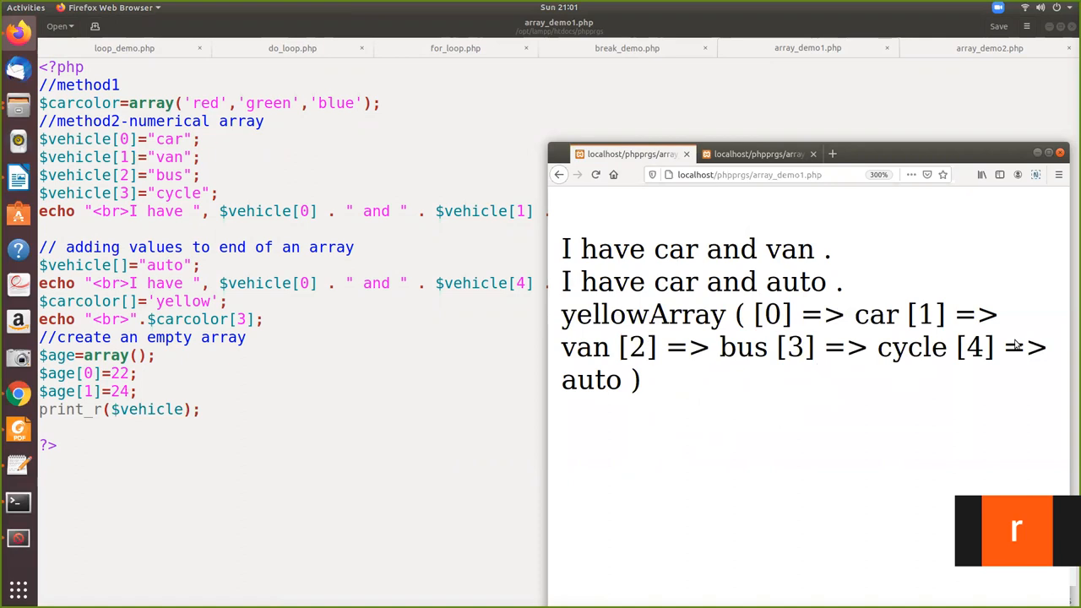
mouse_move(710, 399)
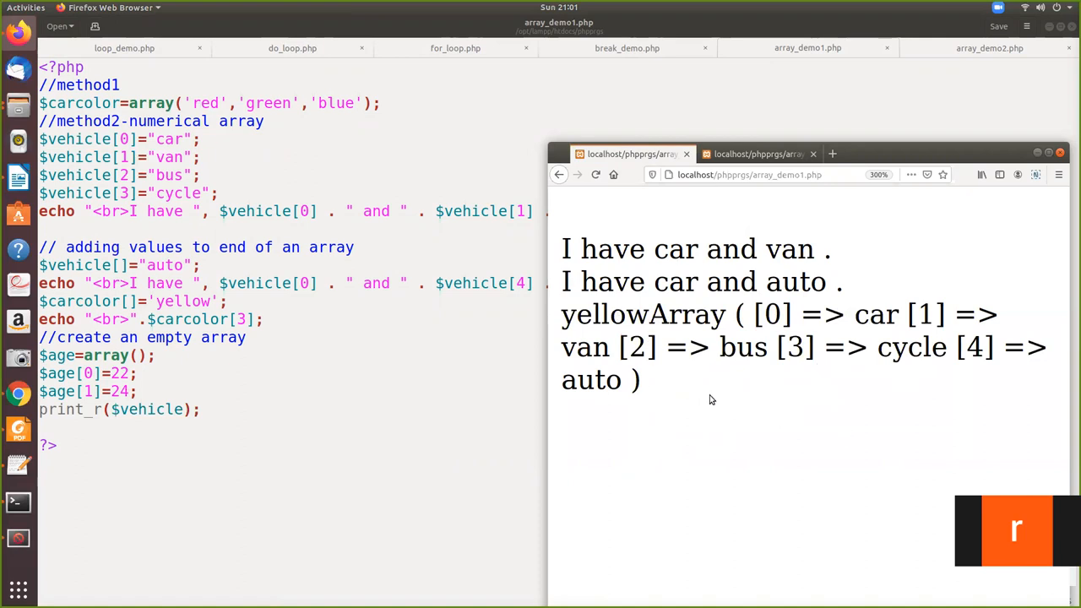
mouse_move(642, 111)
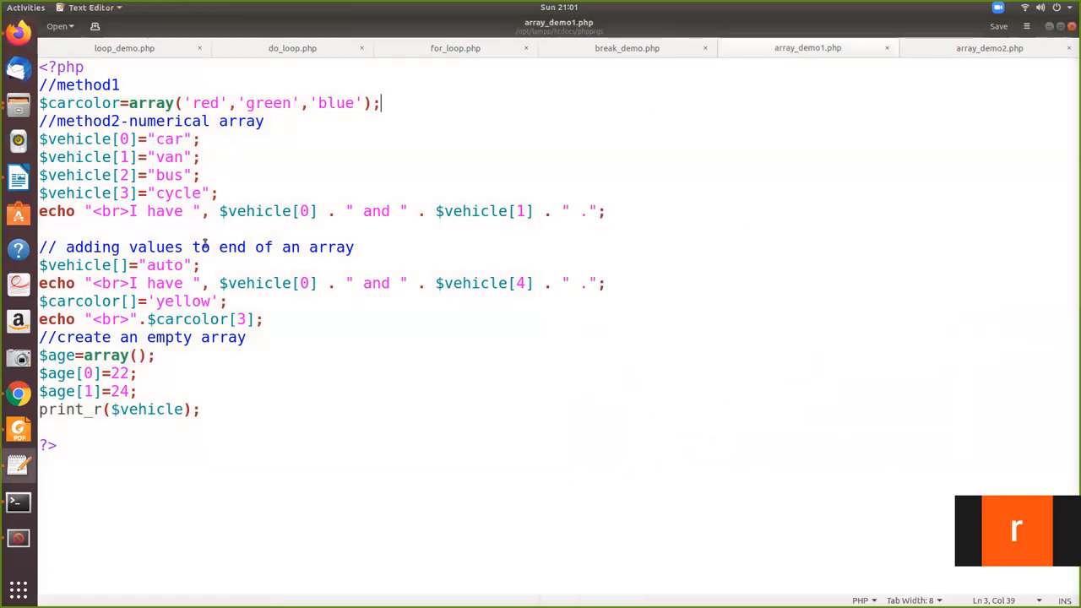
mouse_move(332, 425)
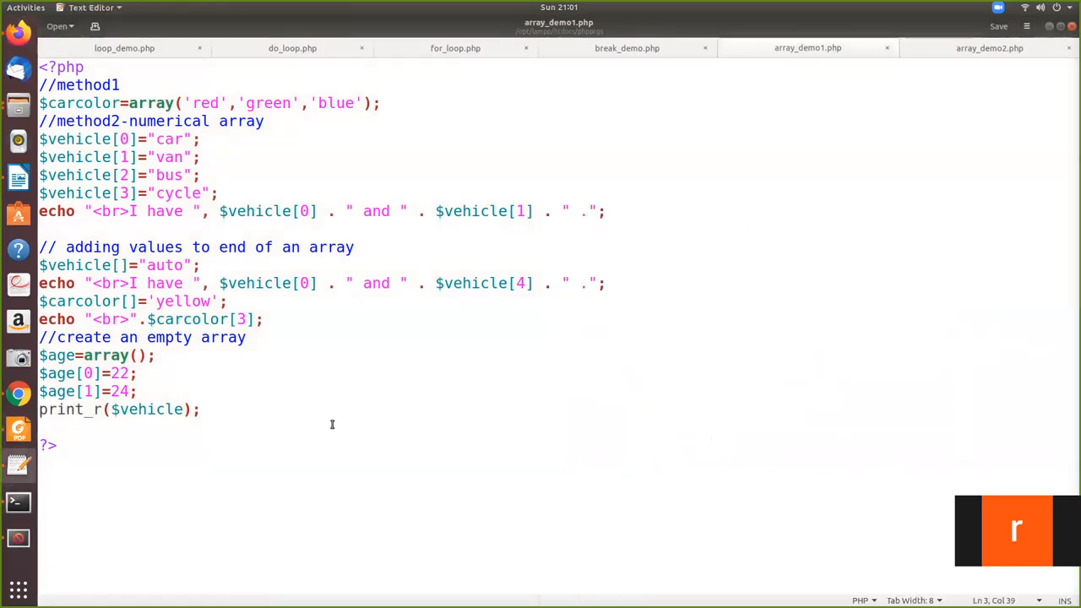